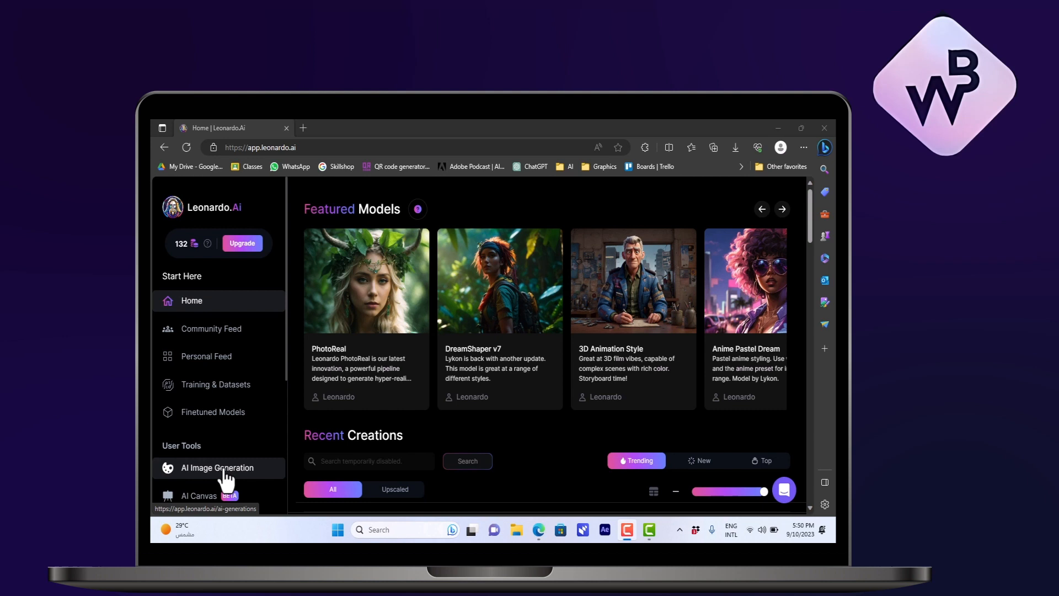
Step: Enter the AI Image Generation page from the User Tools sidebar
click(217, 468)
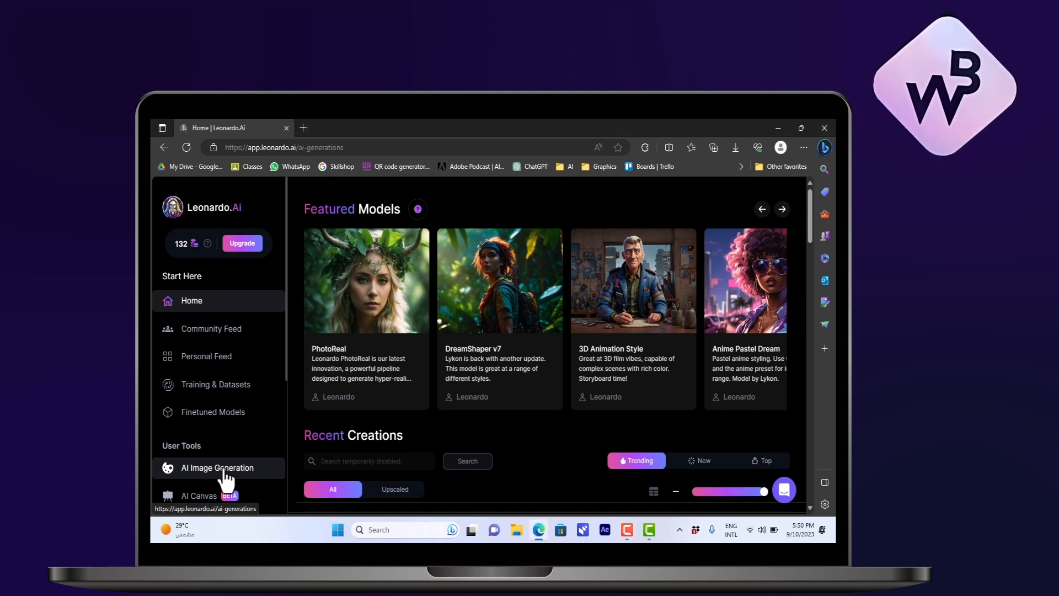
click(217, 468)
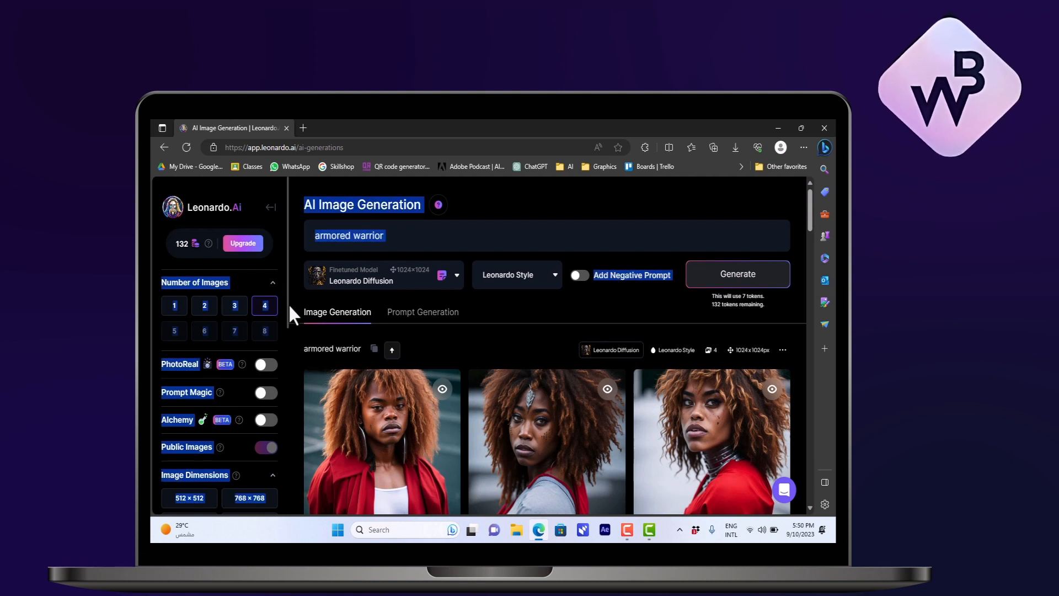
scroll(down, 3)
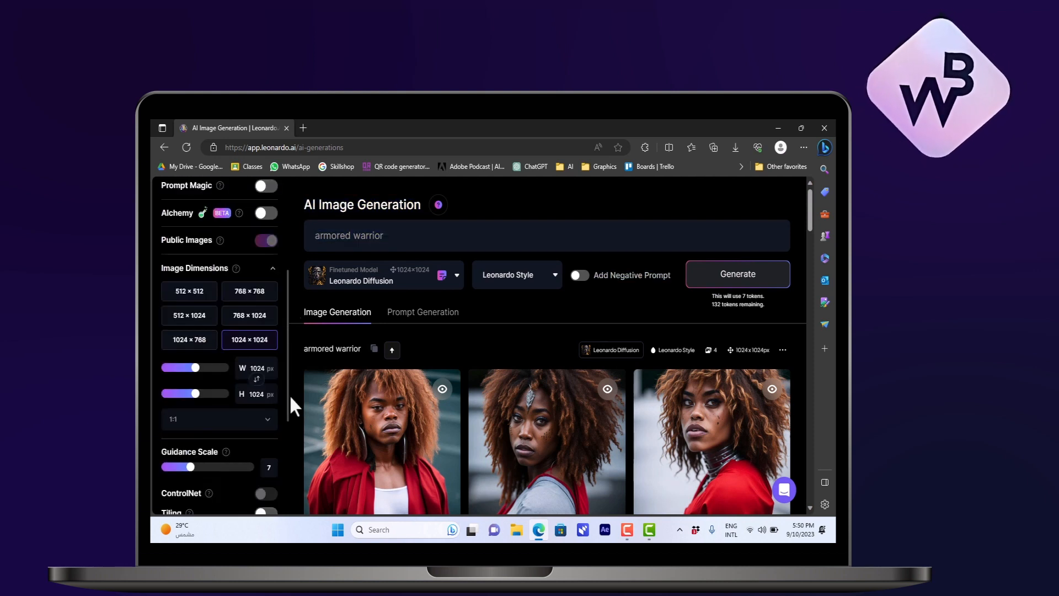
scroll(down, 3)
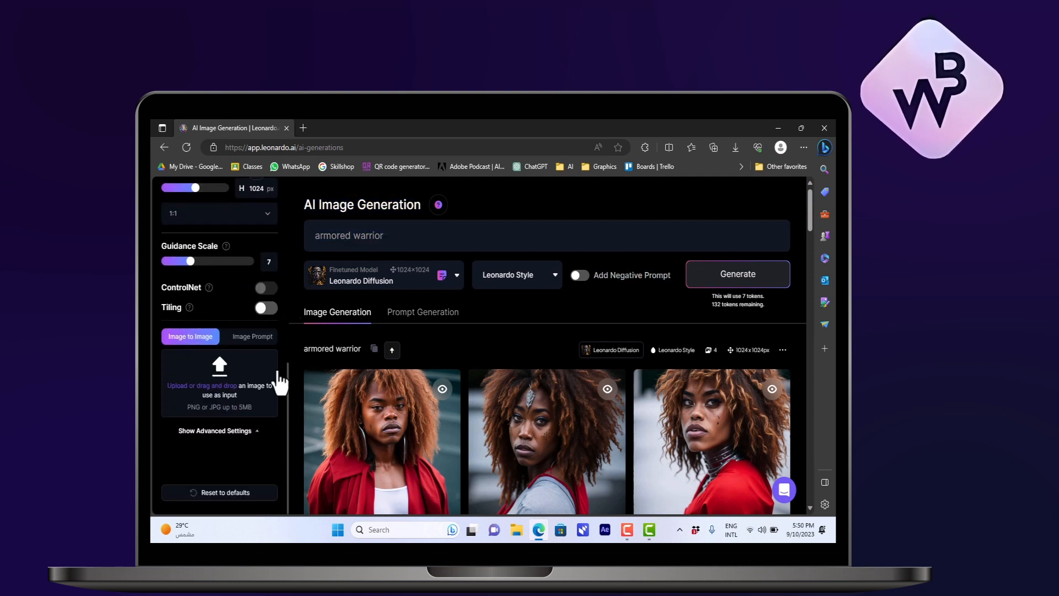
mouse_move(213, 395)
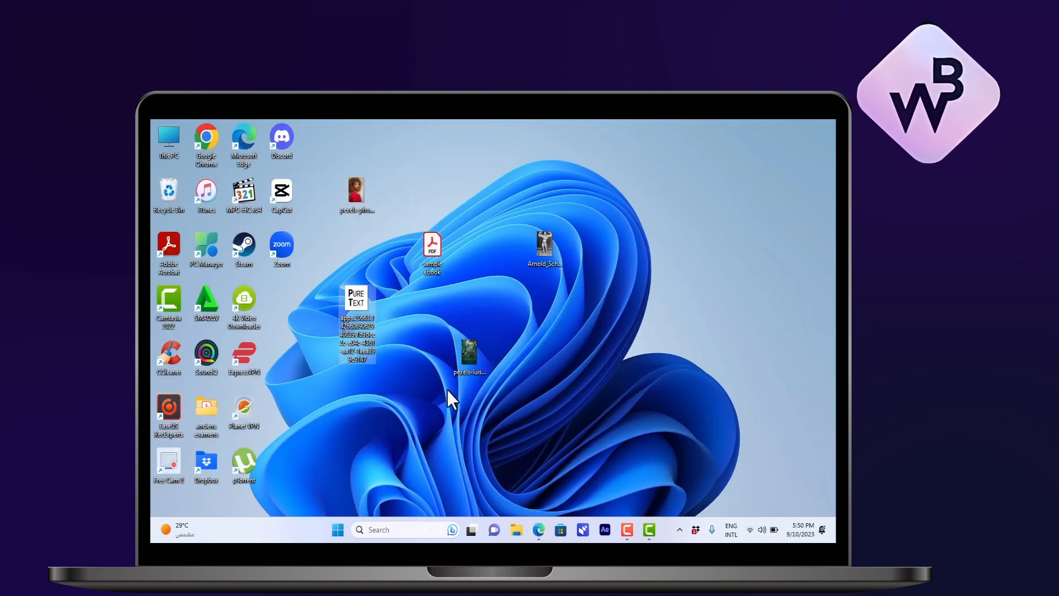
mouse_move(507, 531)
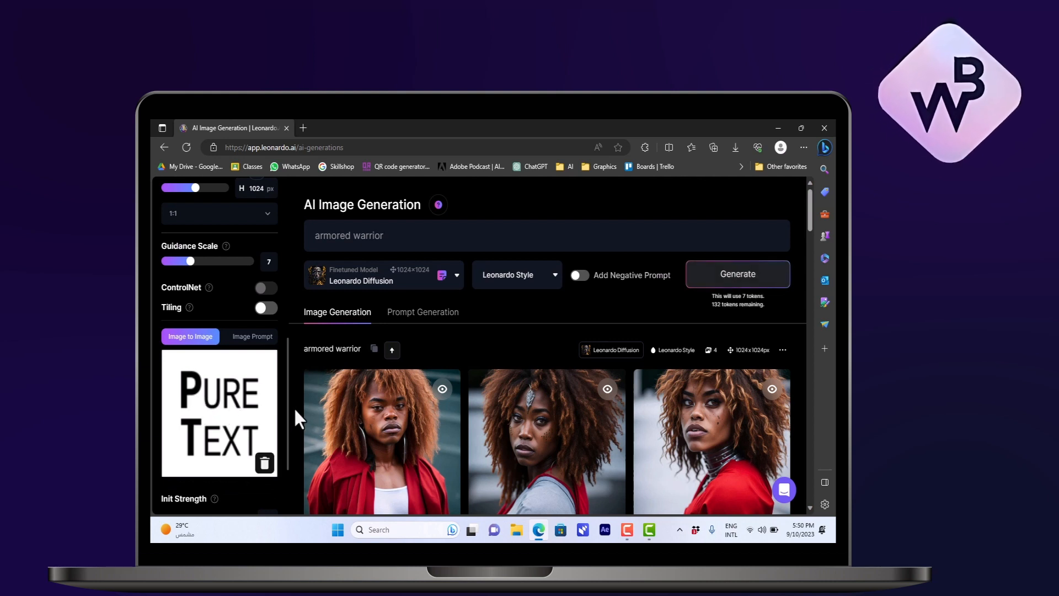
mouse_move(398, 253)
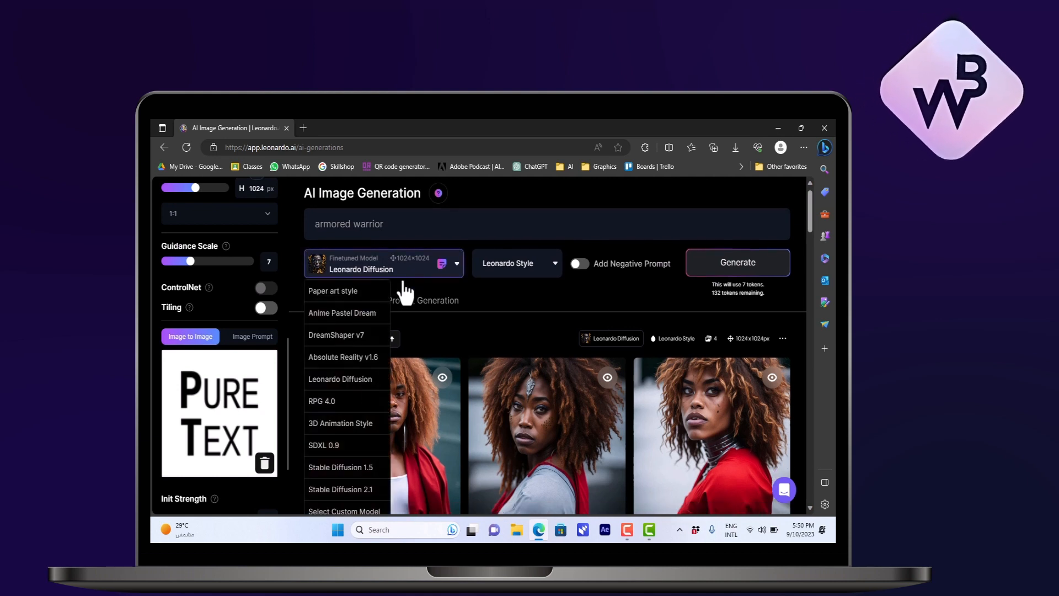
mouse_move(363, 334)
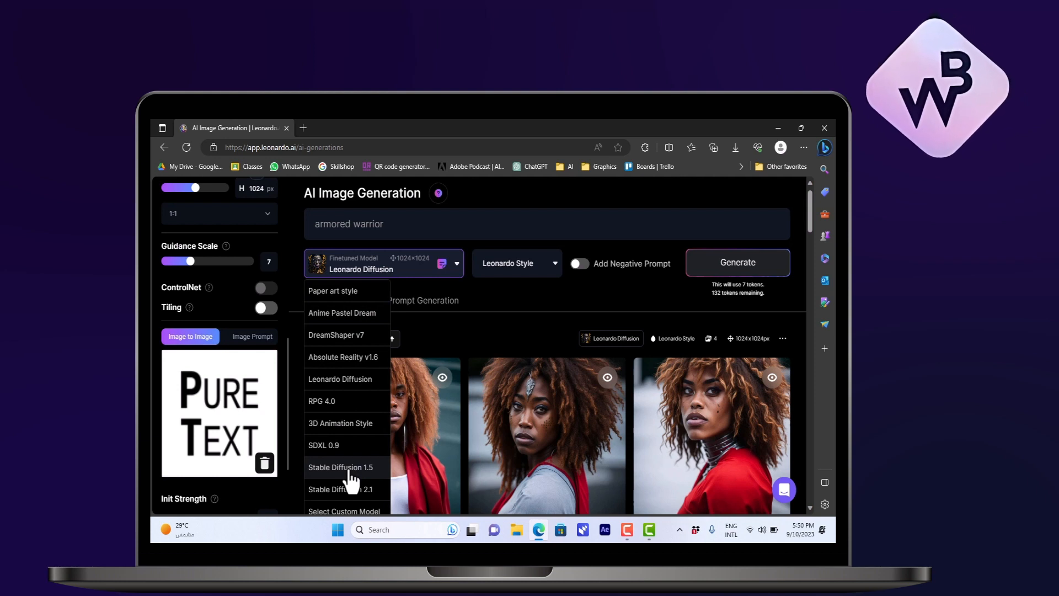
Step: Select Stable Diffusion 1.5 as the finetuned model
click(341, 466)
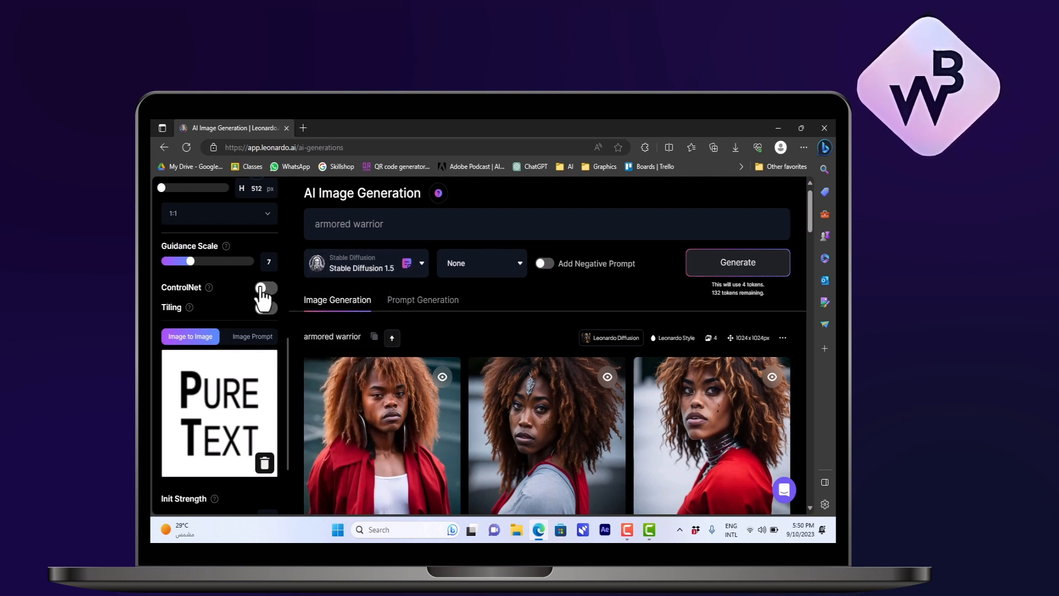
Step: Enable ControlNet in Edge to Image mode with weight 1
click(265, 287)
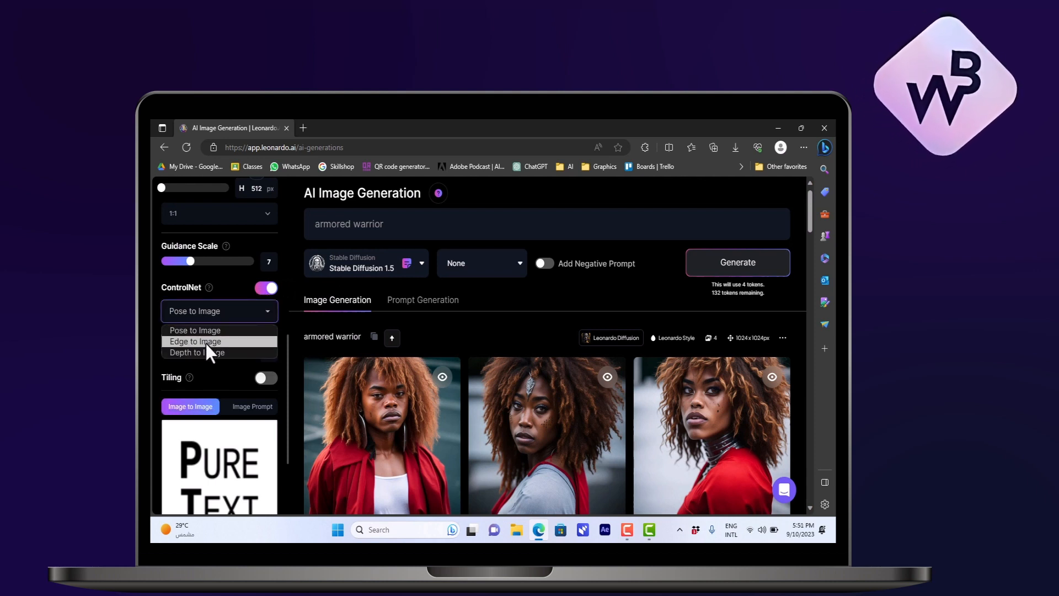
click(194, 341)
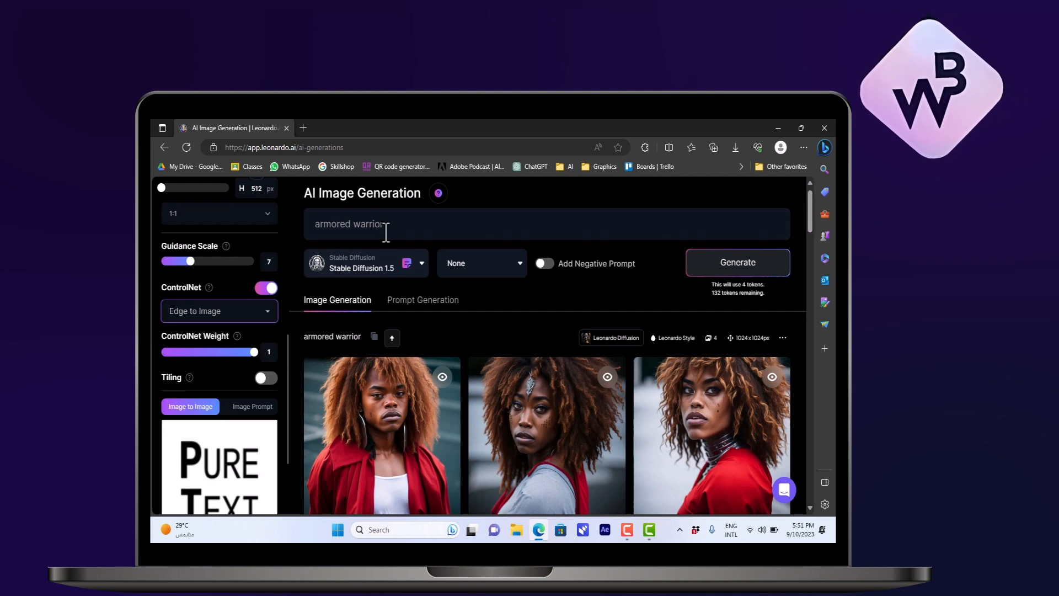
Step: Replace the prompt with 'sand texture' and start generating
double_click(347, 223)
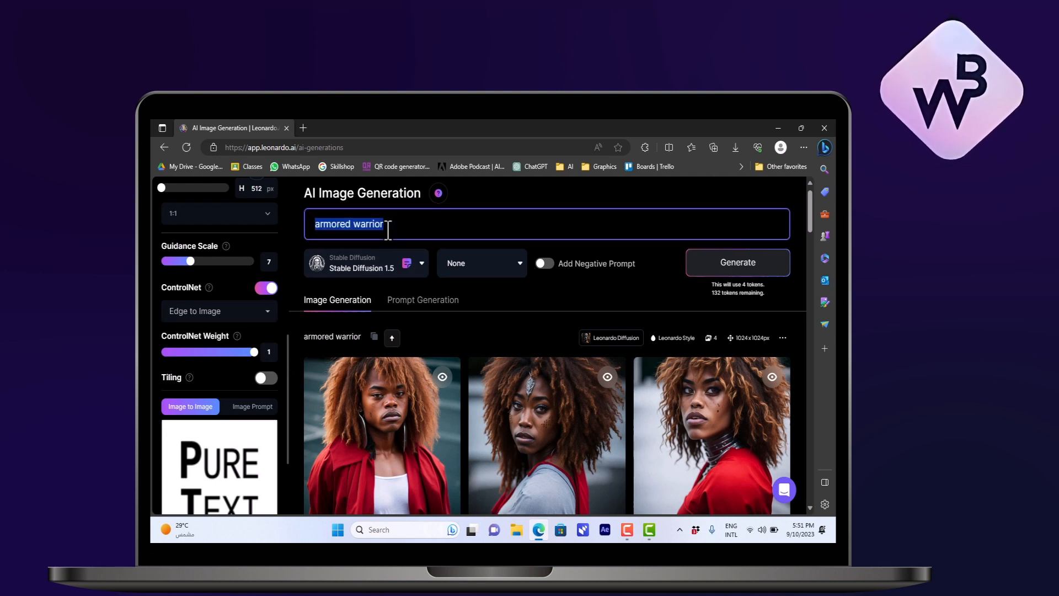
text(sand texture)
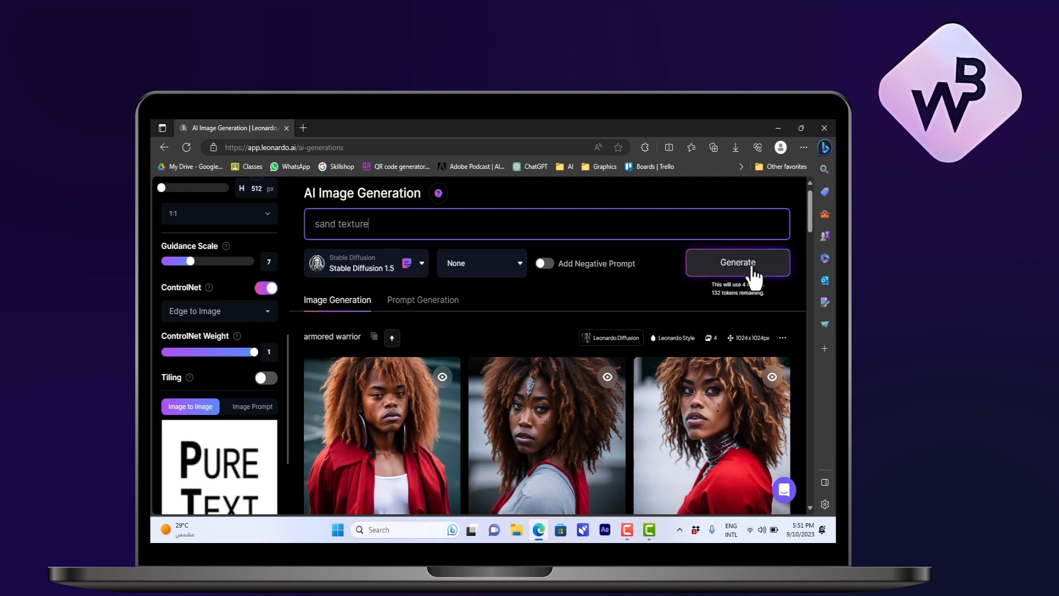
click(737, 263)
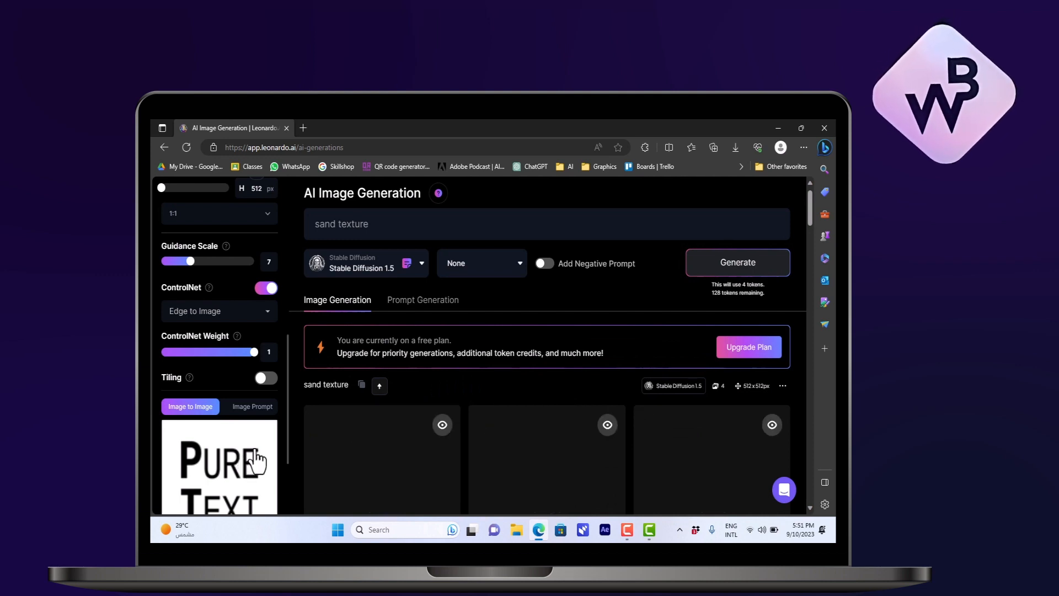
Step: Wait for generation and scroll to the four finished sand-textured PURE TEXT images
click(738, 262)
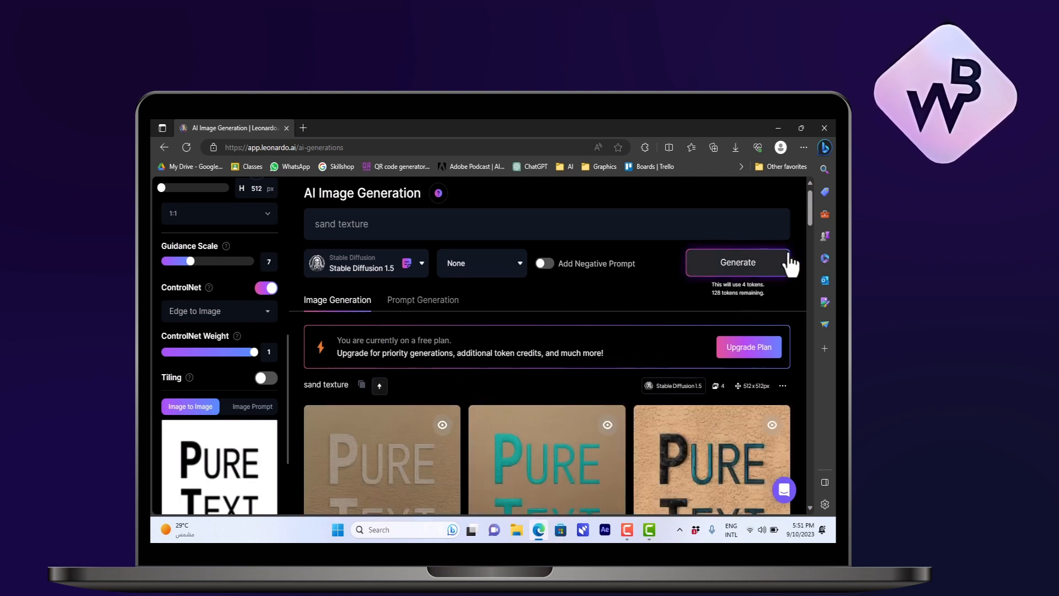
scroll(down, 3)
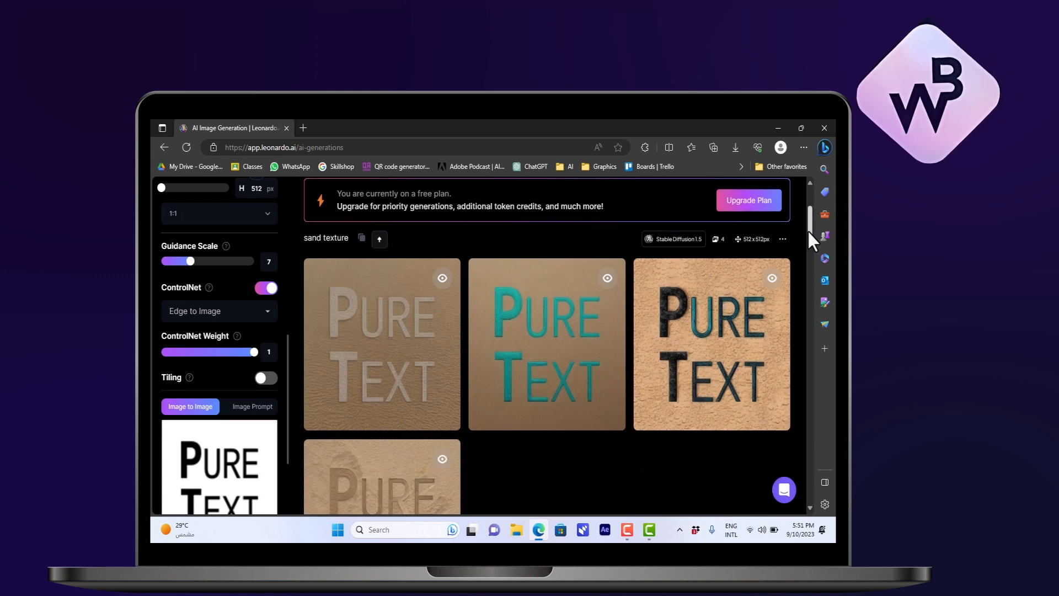
scroll(down, 3)
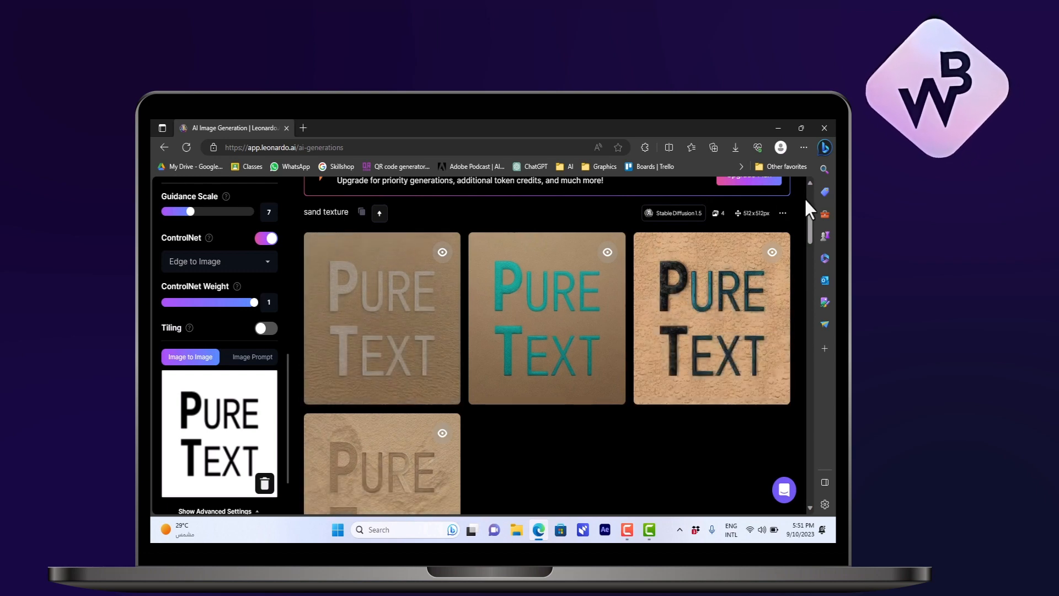
scroll(down, 3)
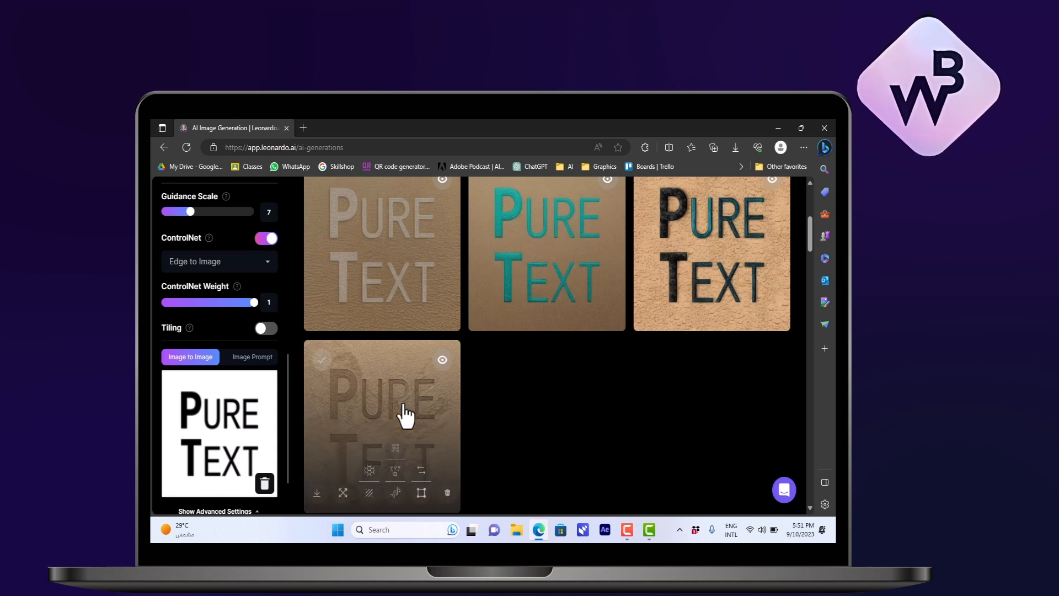
mouse_move(458, 411)
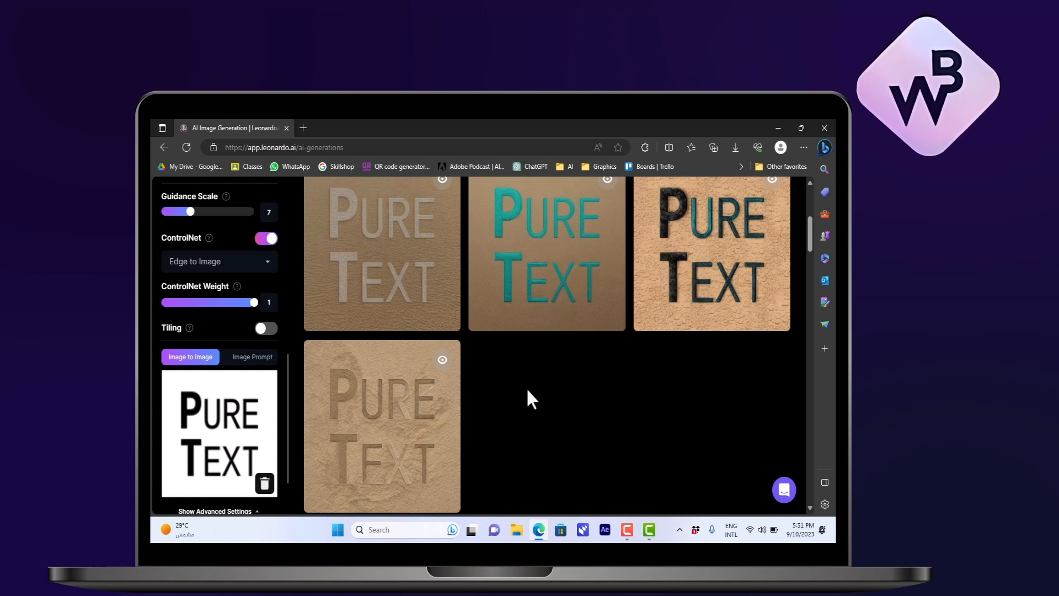
mouse_move(586, 425)
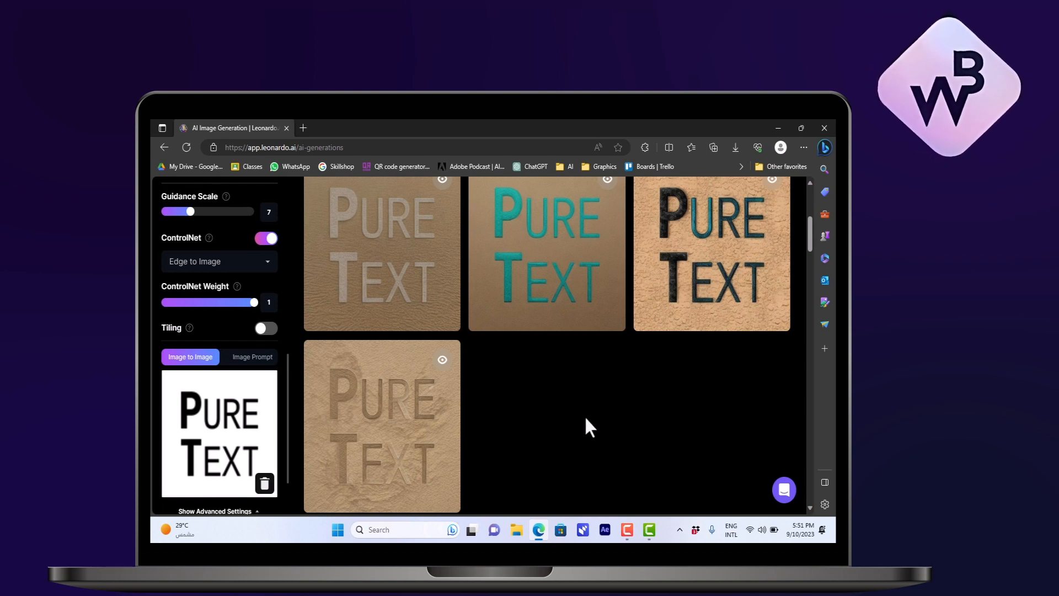